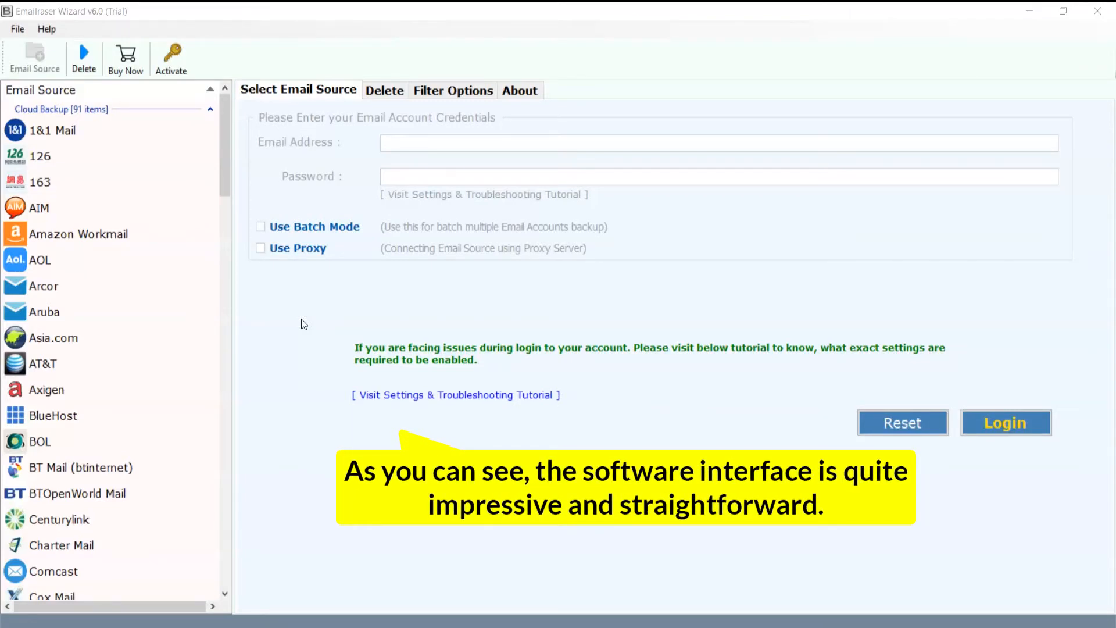
# Select Office 365 as the source, enter credentials starting 'jhon', and try the I am Admin option
pyautogui.scroll(-3)
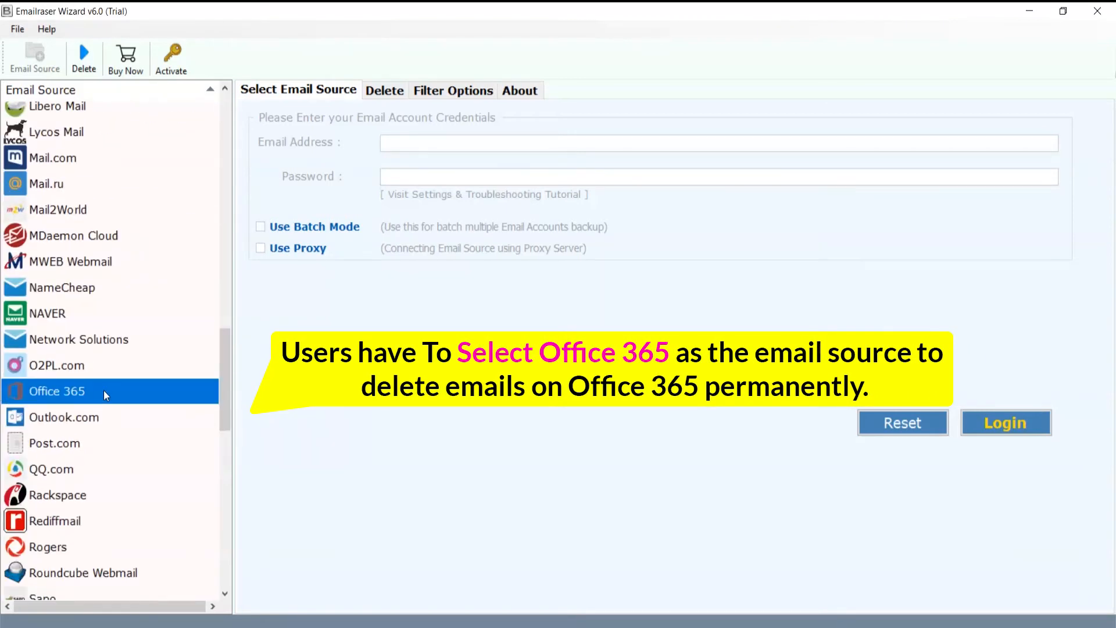
pyautogui.click(57, 390)
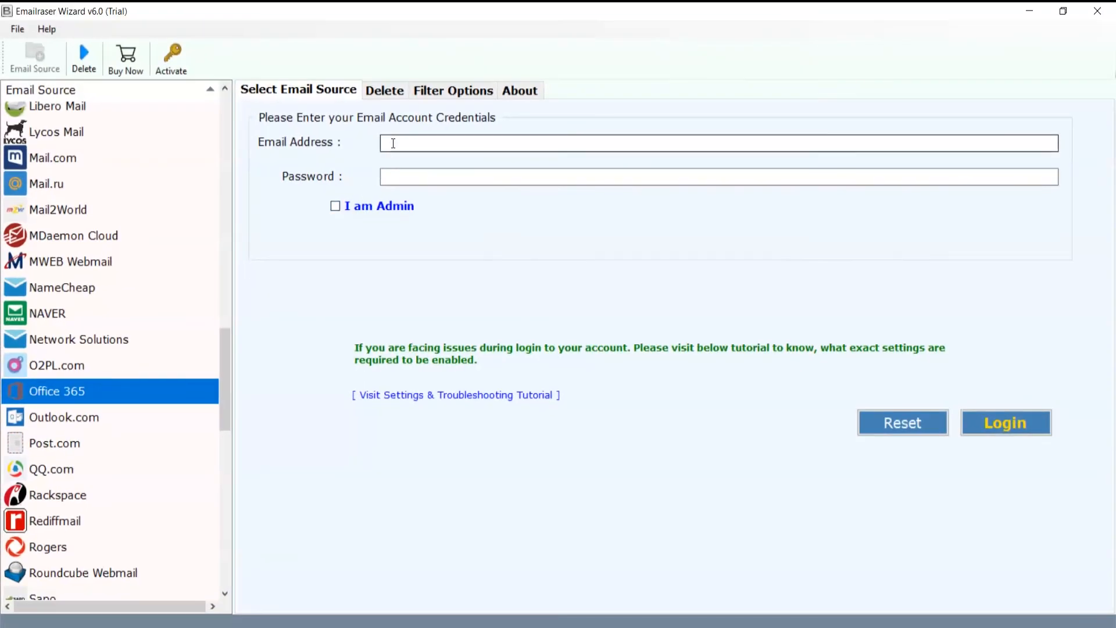
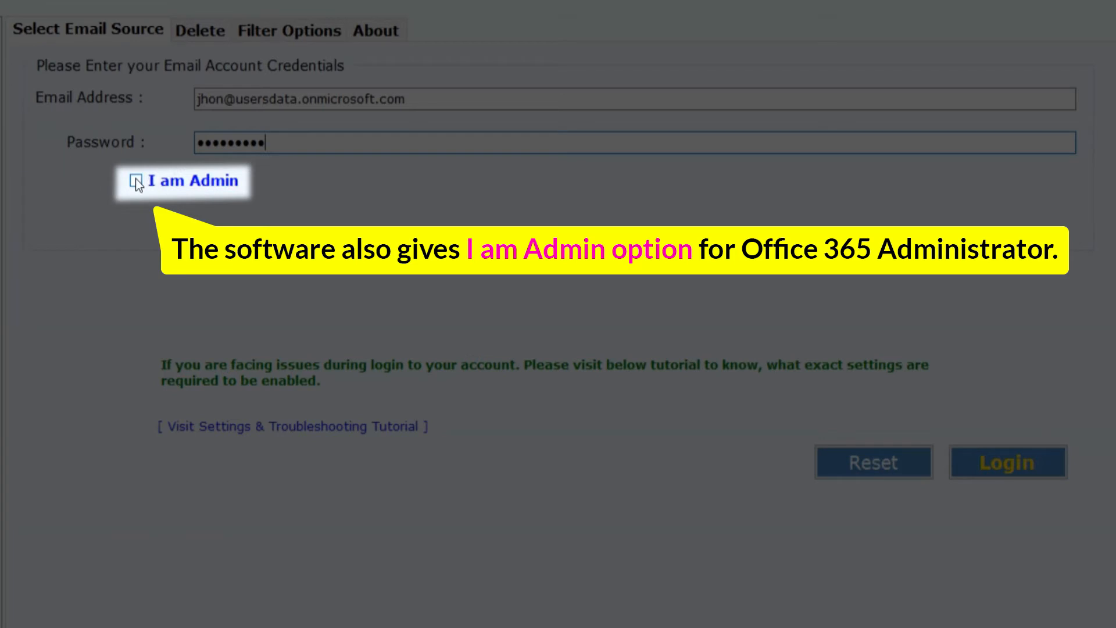
pyautogui.click(136, 181)
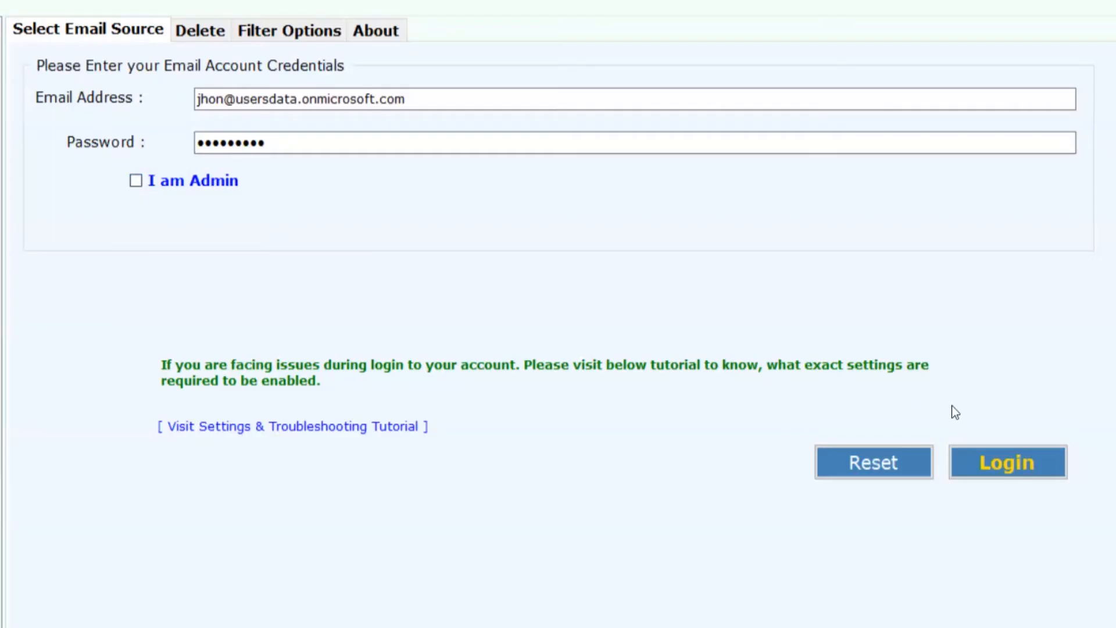
# Log in to load the Office 365 folder tree and tick the Spam folder
pyautogui.click(1006, 462)
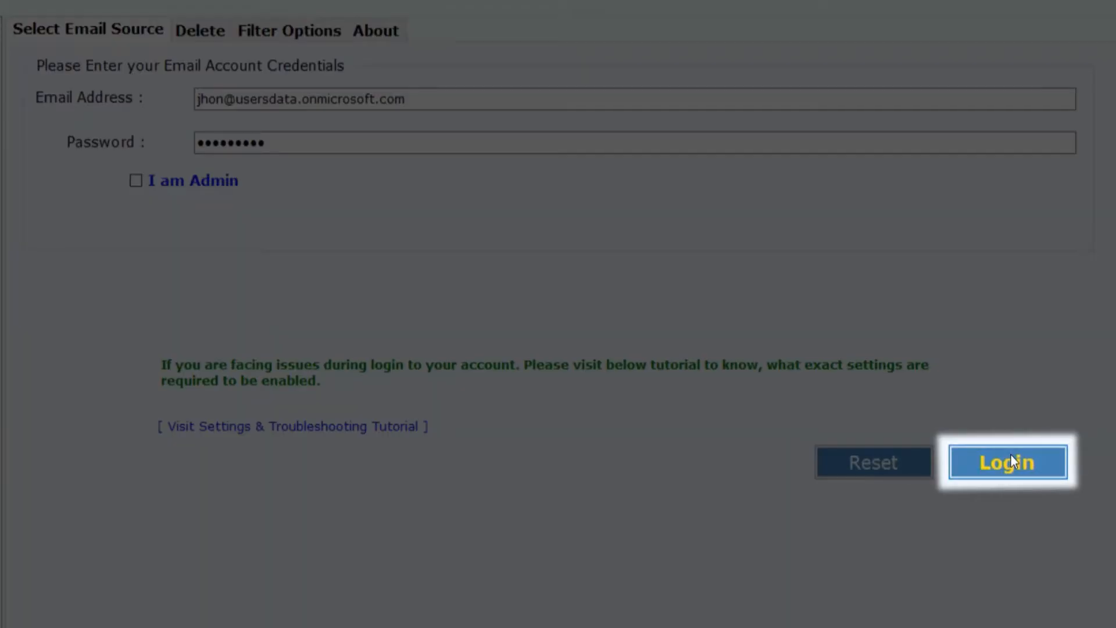
pyautogui.click(1007, 461)
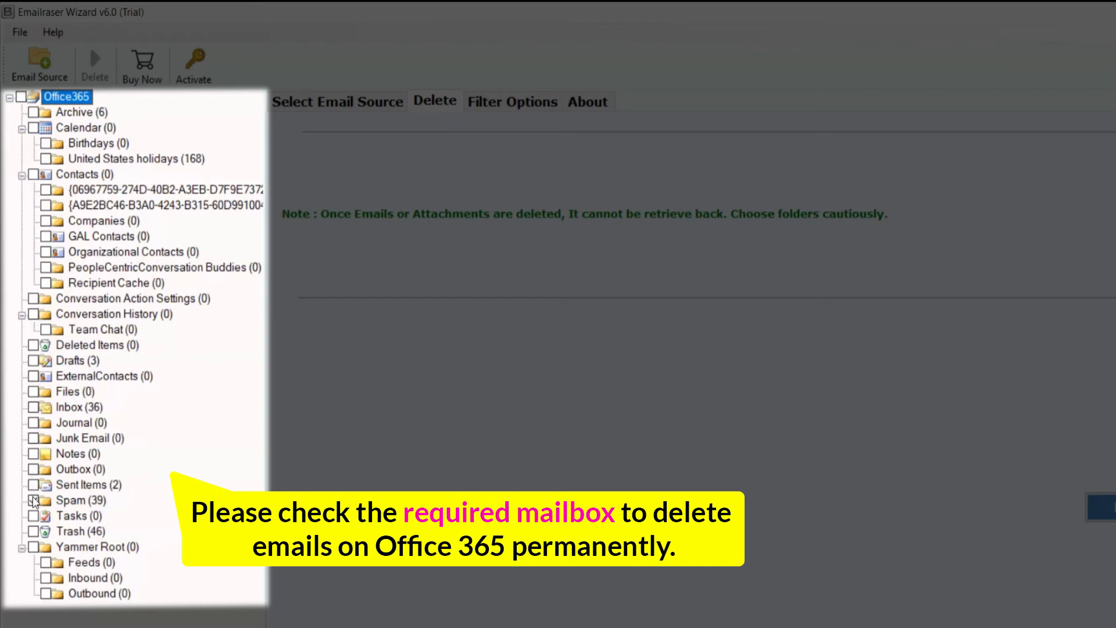
pyautogui.click(30, 499)
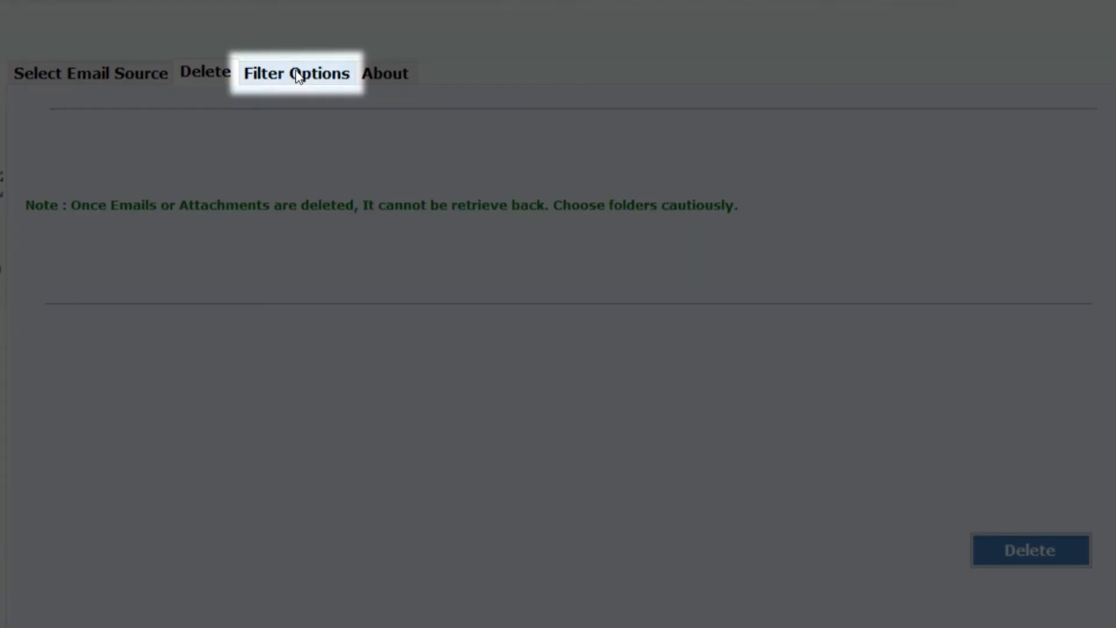
# Show Filter Options with Use Advance Settings for Selective Erasing unticked
pyautogui.click(296, 73)
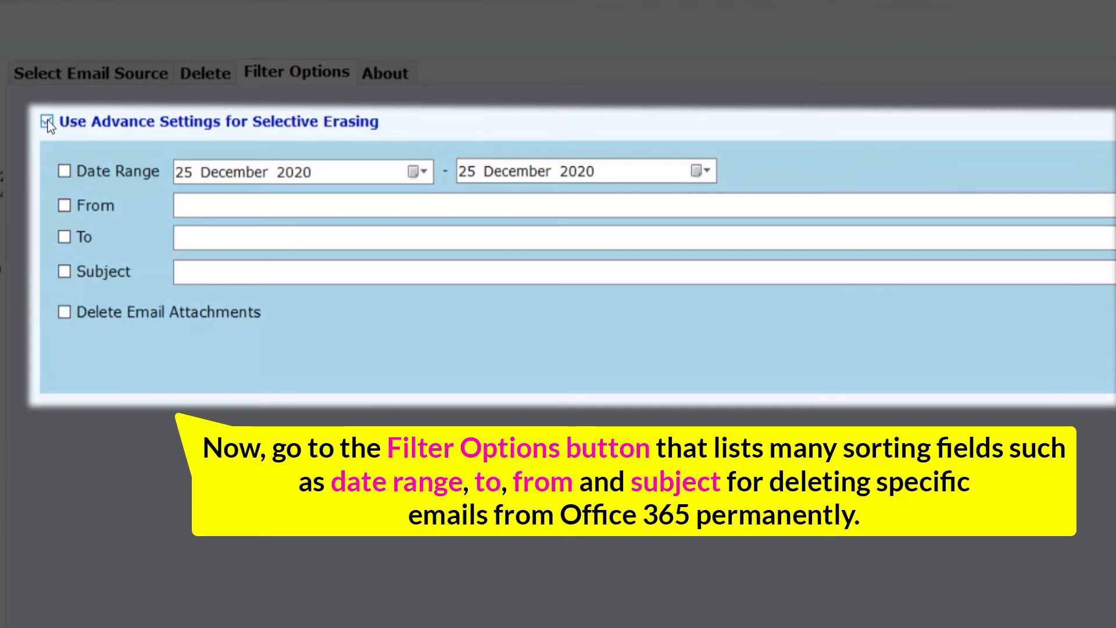
pyautogui.click(47, 121)
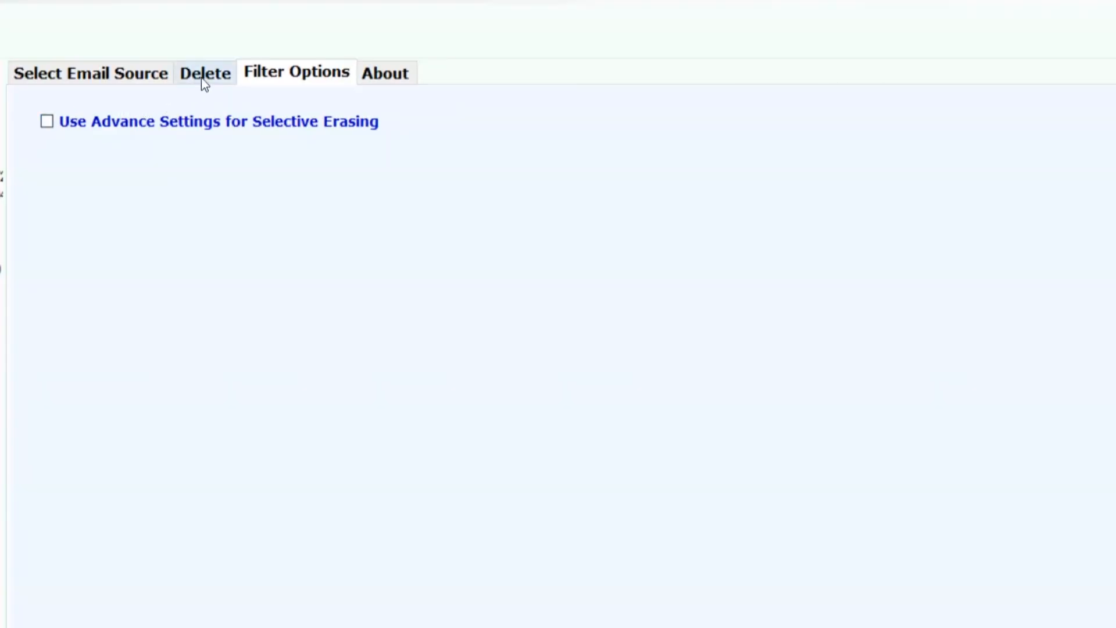
# Start the Delete run and confirm permanent deletion of the Spam and Trash messages
pyautogui.click(204, 73)
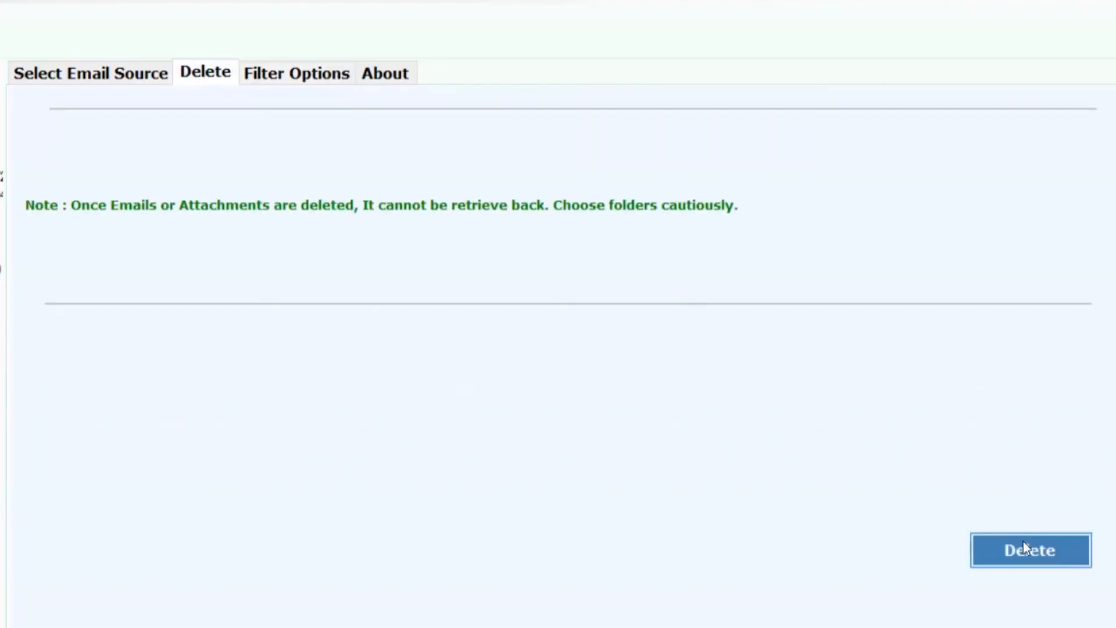
pyautogui.click(1029, 550)
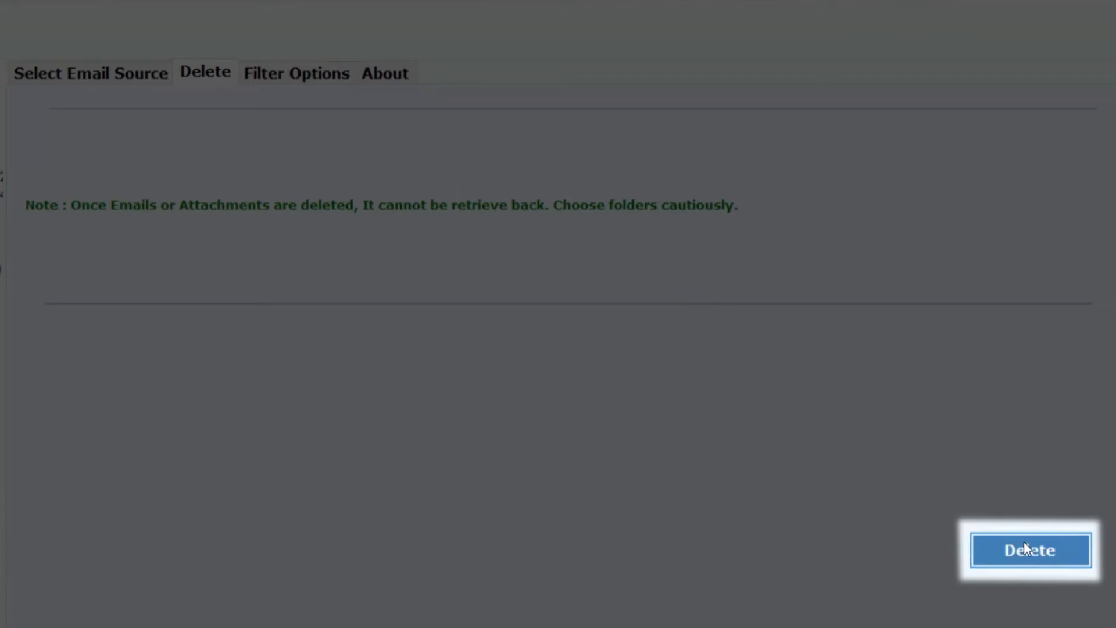
pyautogui.click(1029, 549)
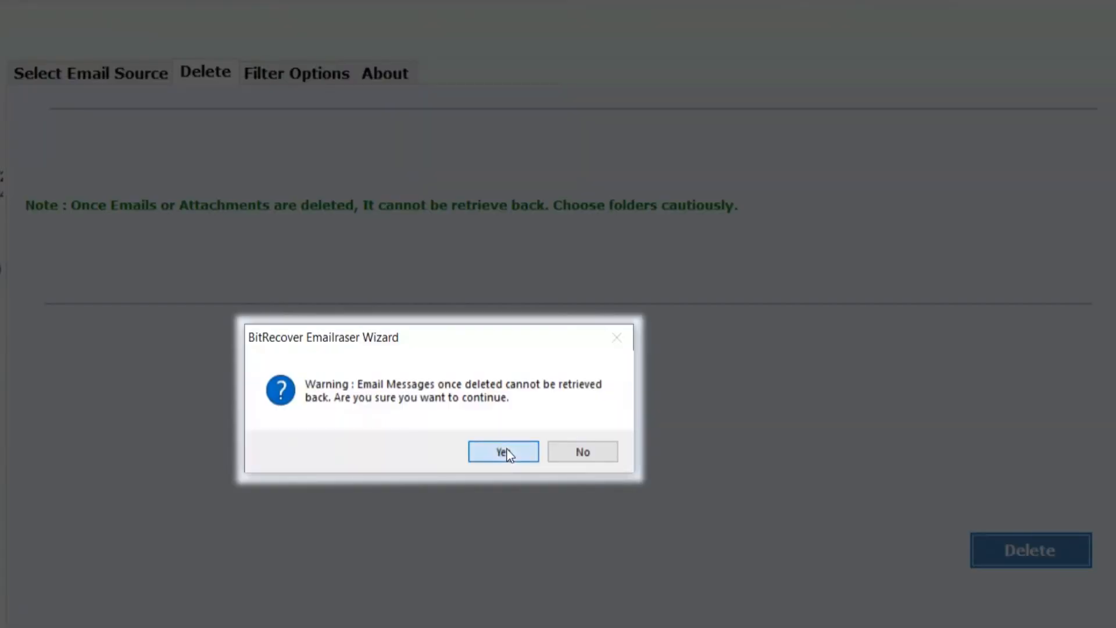
pyautogui.click(502, 451)
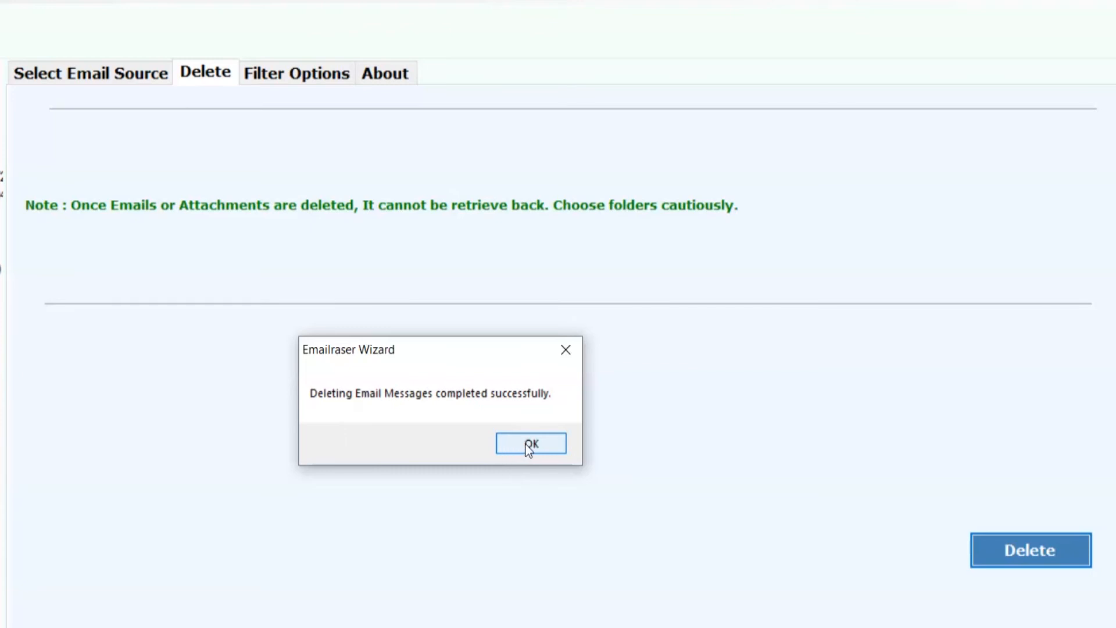
# Acknowledge the completion and trial notices, revealing the log with 25 items erased per folder
pyautogui.click(530, 443)
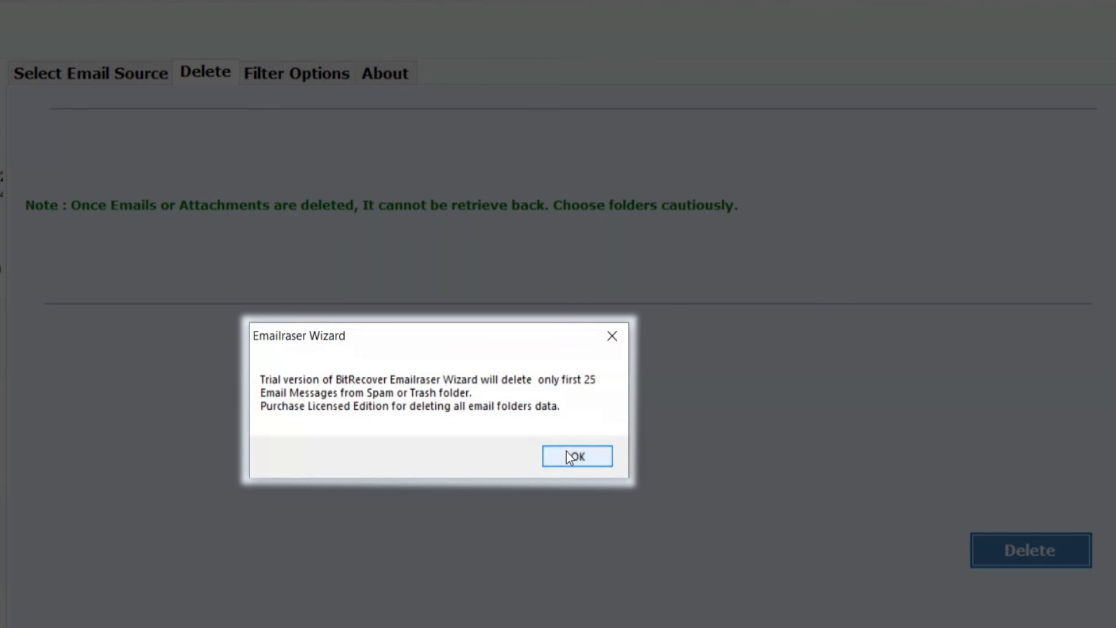
pyautogui.click(577, 456)
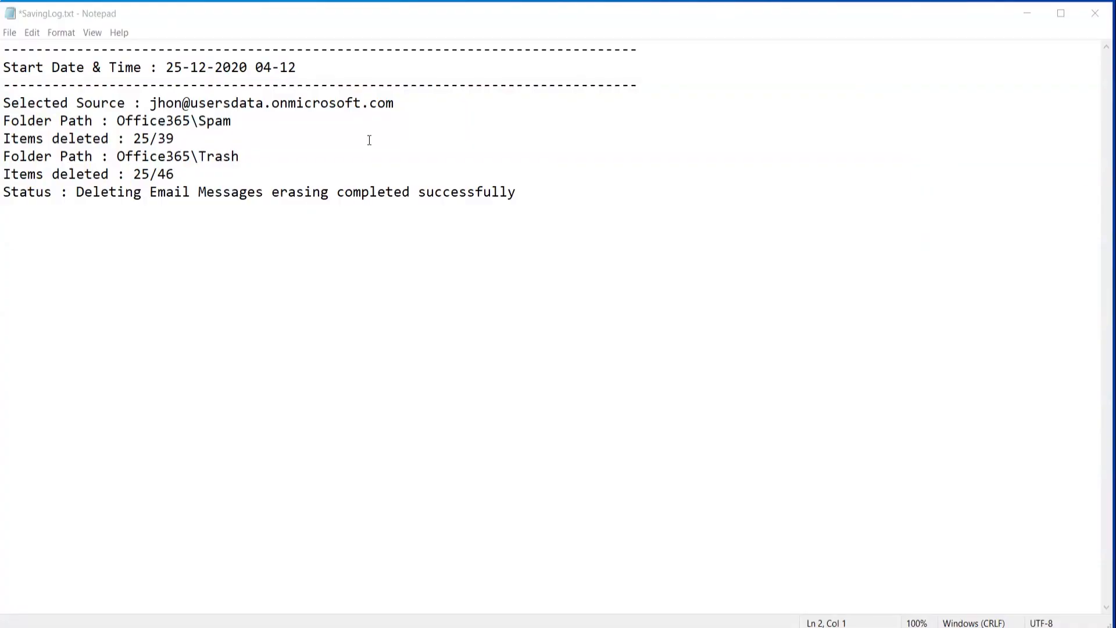